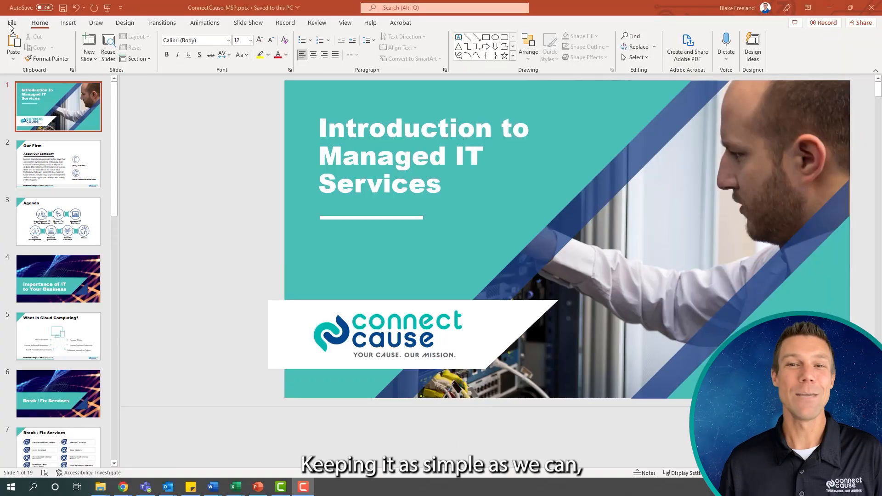
Step: Switch from the slide editor to the File backstage of the ConnectCause presentation
{"action": "left_click", "coordinate": [11, 22]}
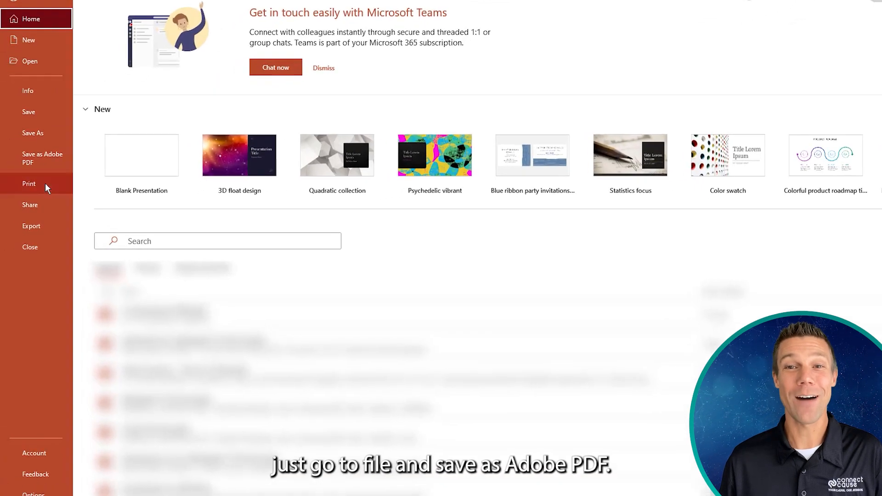
Step: Start Save as Adobe PDF for ConnectCause-MSP.pdf in Classroom and show the PDFMaker options
{"action": "left_click", "coordinate": [37, 158]}
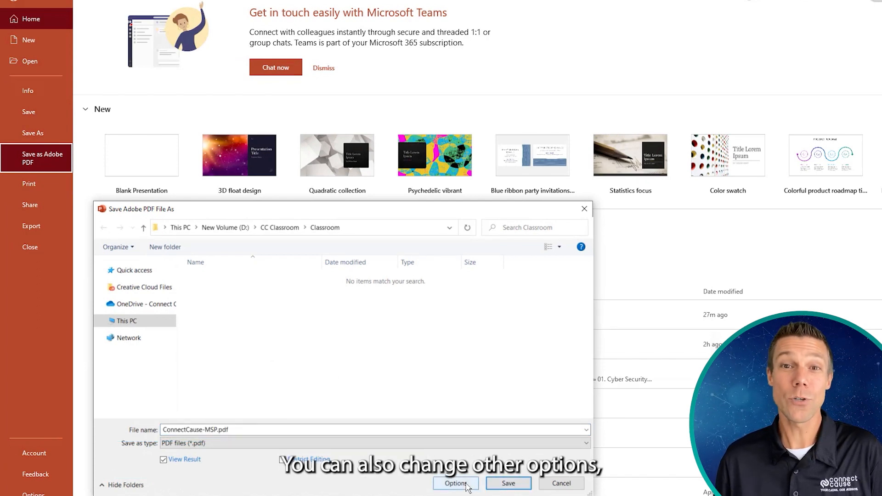
{"action": "left_click", "coordinate": [456, 483]}
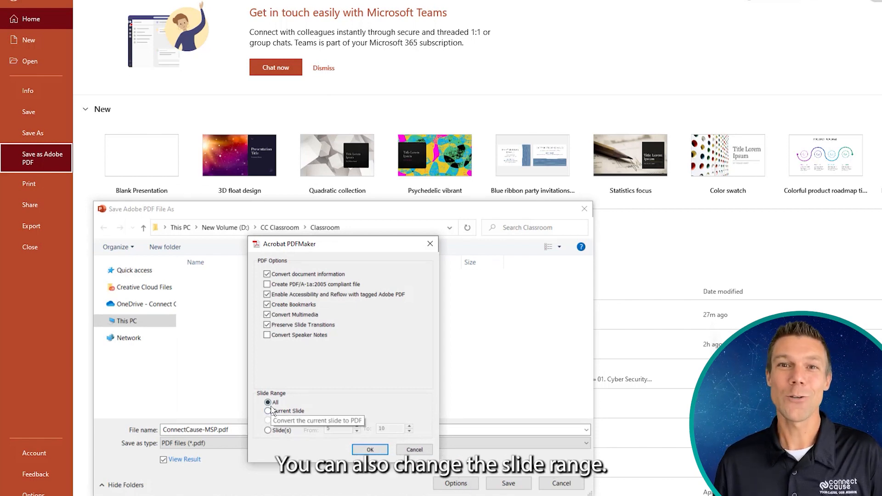
Step: Accept the PDFMaker settings for all slides and save ConnectCause-MSP.pdf, opening it in Acrobat
{"action": "left_click", "coordinate": [370, 450]}
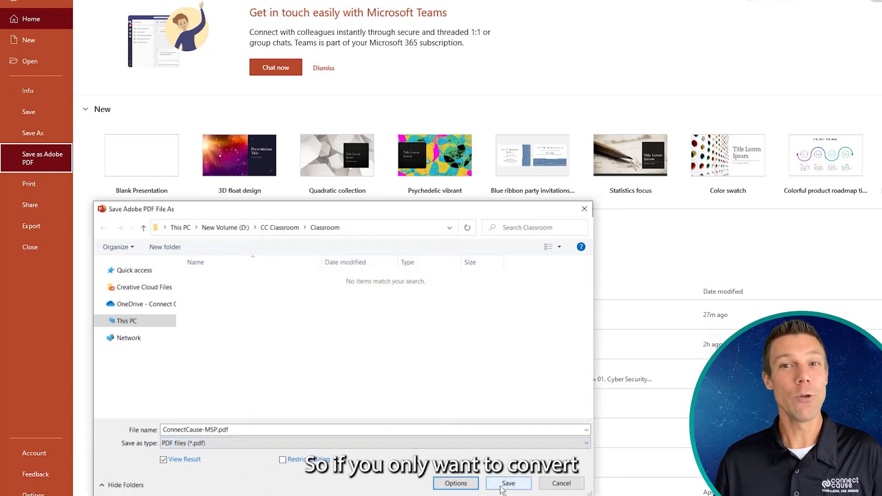
{"action": "left_click", "coordinate": [507, 483]}
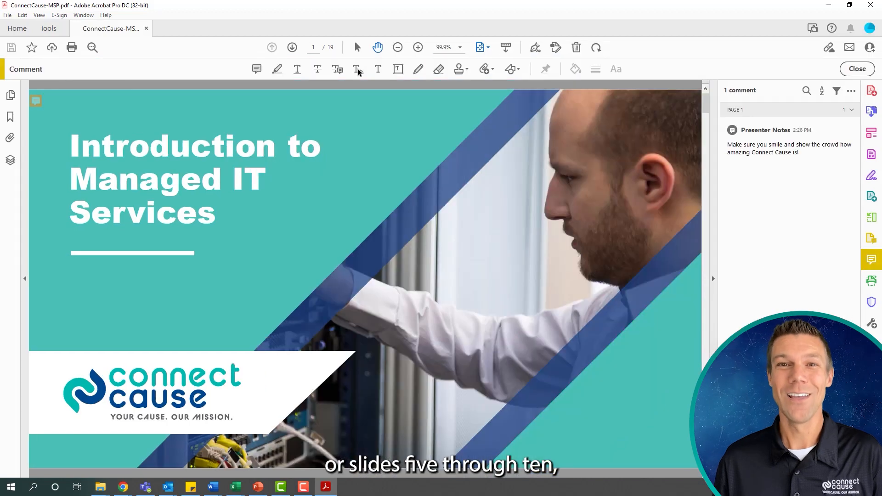